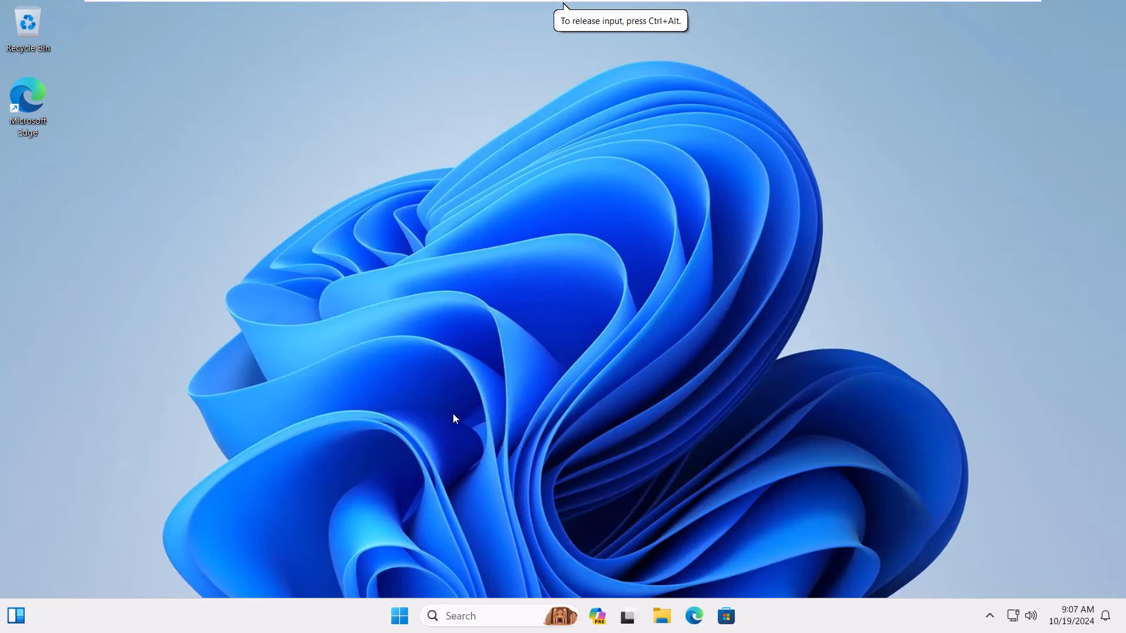
{"action": "mouse_move", "coordinate": [452, 427]}
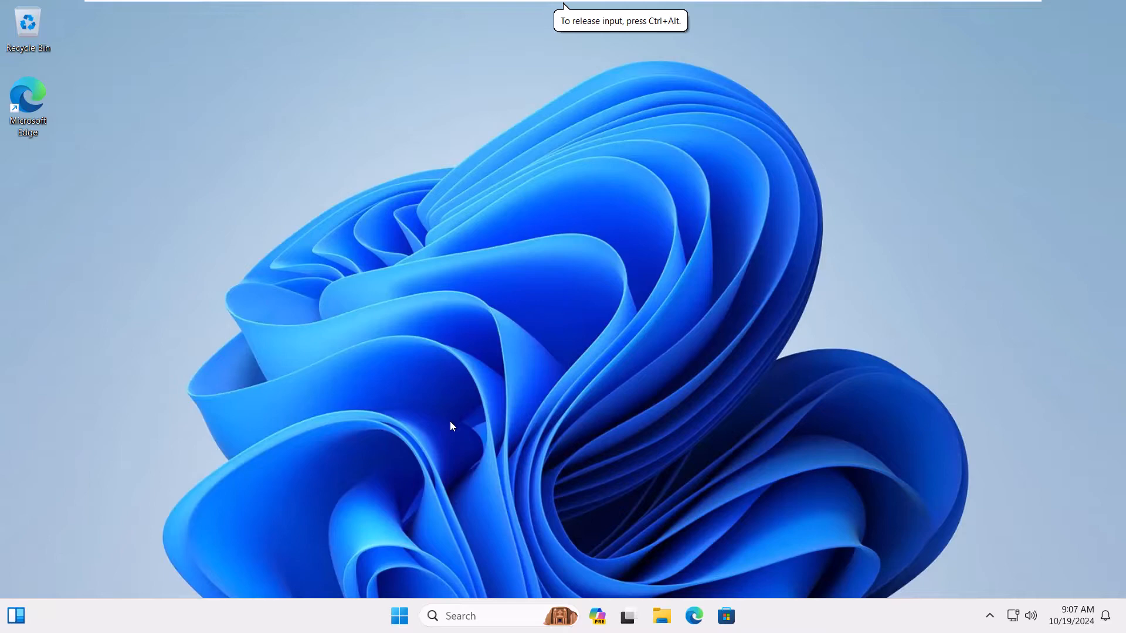
{"action": "mouse_move", "coordinate": [450, 429]}
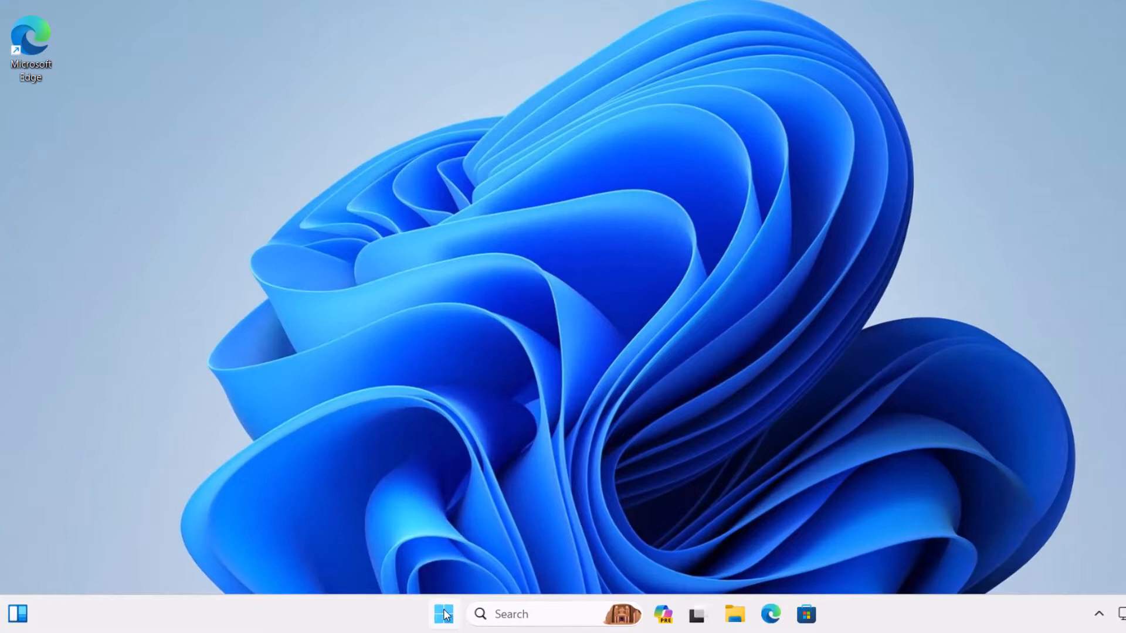
Step: Launch the pinned Settings app from the Start menu
{"action": "left_click", "coordinate": [442, 614]}
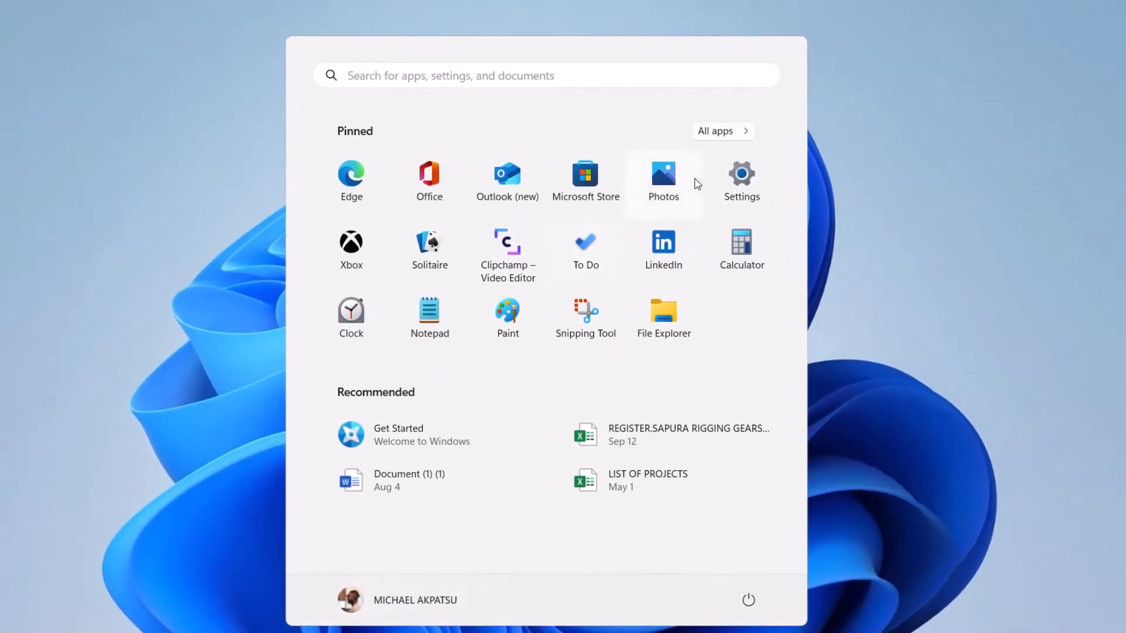
{"action": "mouse_move", "coordinate": [742, 180]}
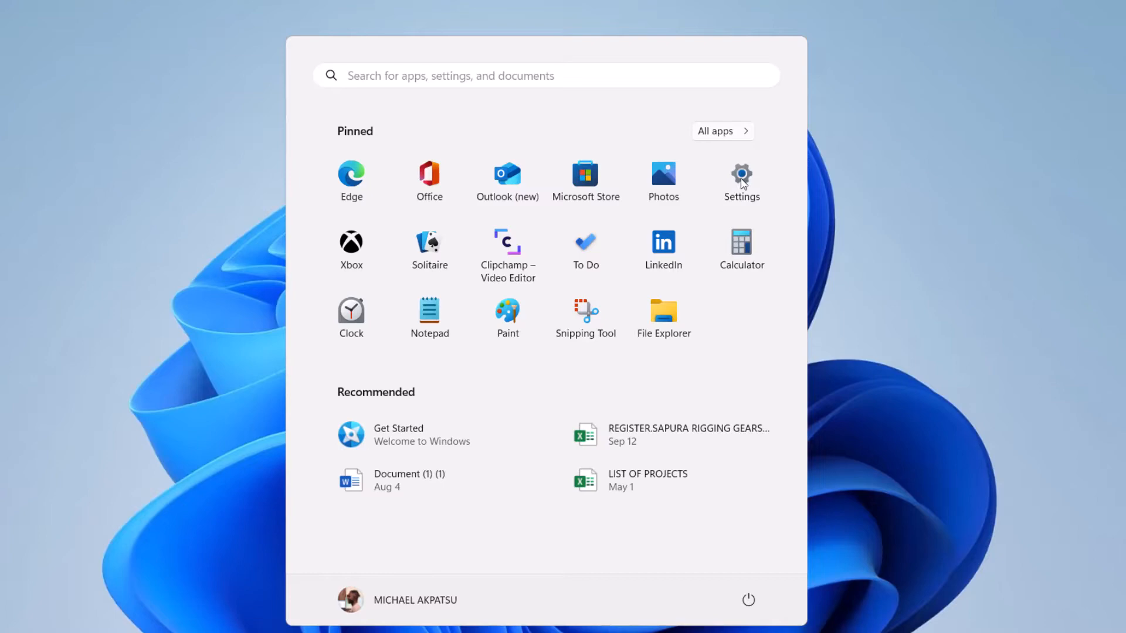
{"action": "left_click", "coordinate": [741, 176]}
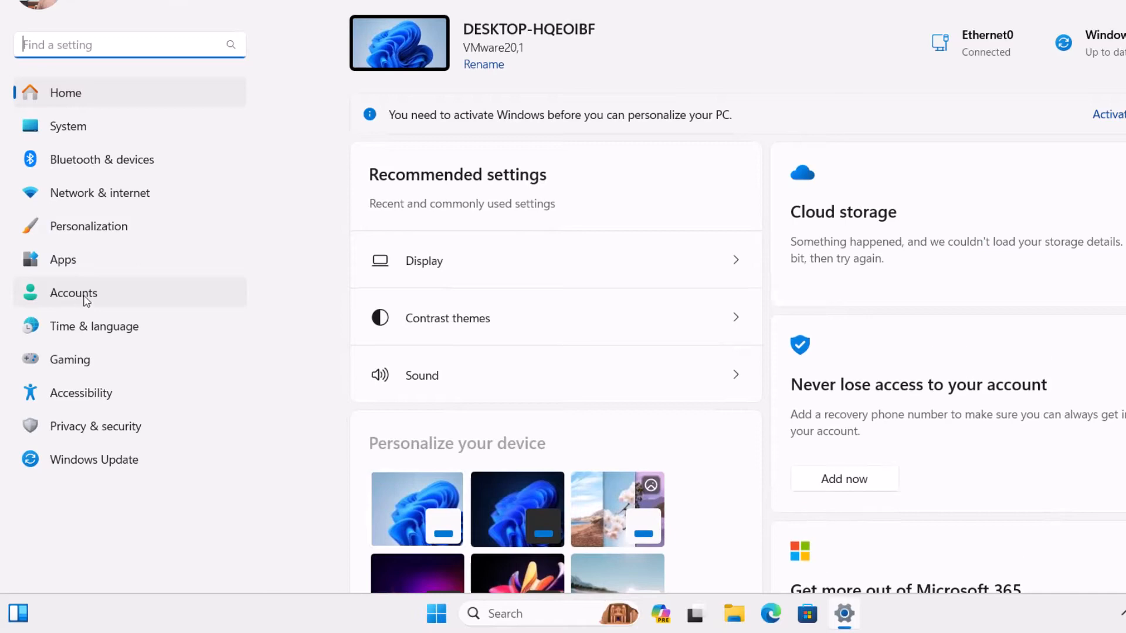
Step: Go to Accounts and open the Your info page showing the Microsoft account
{"action": "left_click", "coordinate": [74, 293]}
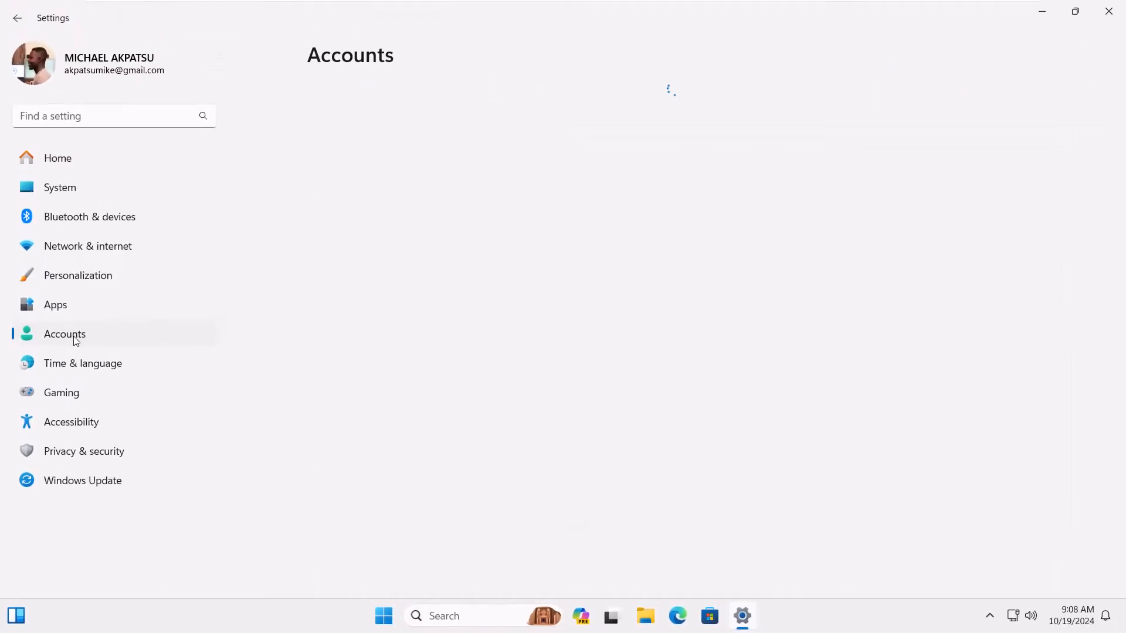
{"action": "left_click", "coordinate": [65, 334]}
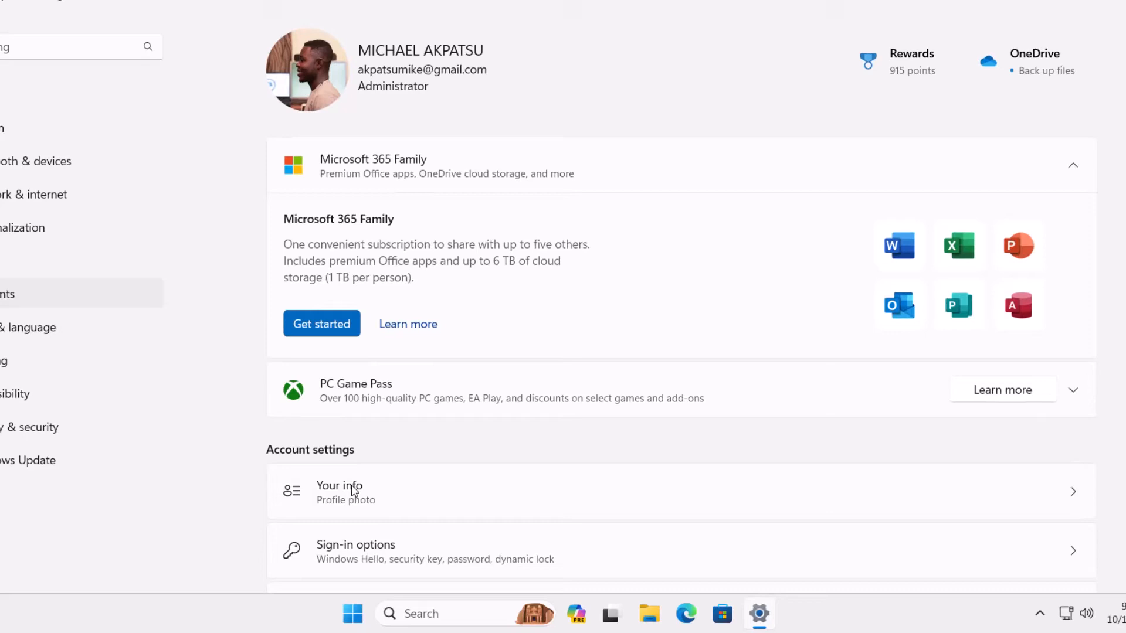
{"action": "left_click", "coordinate": [346, 492]}
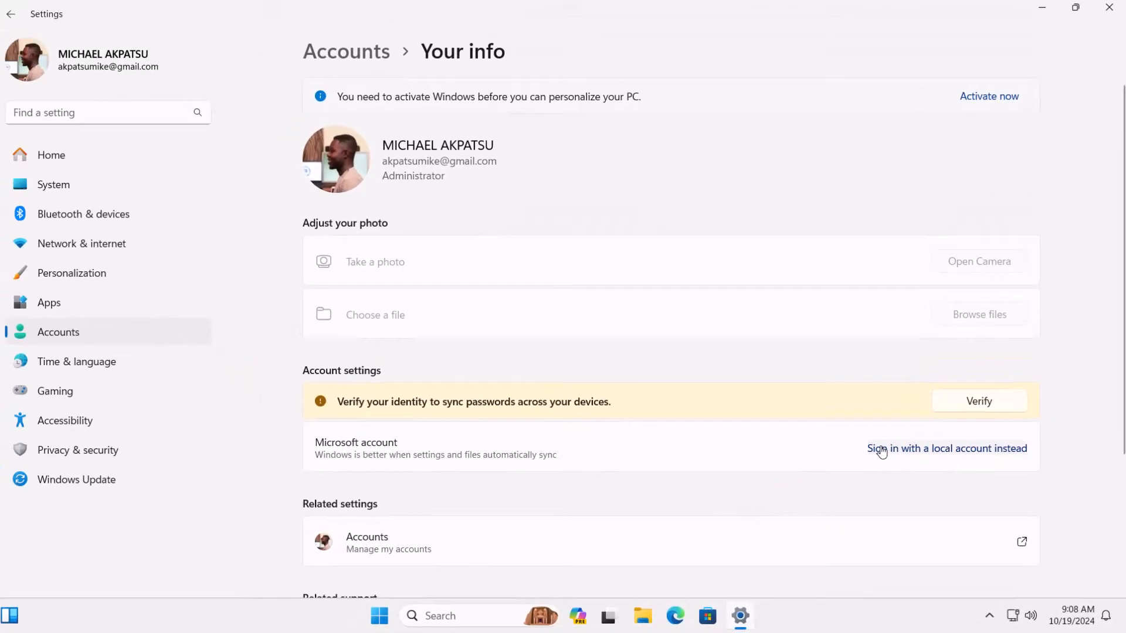
Step: Choose 'Sign in with a local account instead' and enter the current password for verification
{"action": "left_click", "coordinate": [947, 448]}
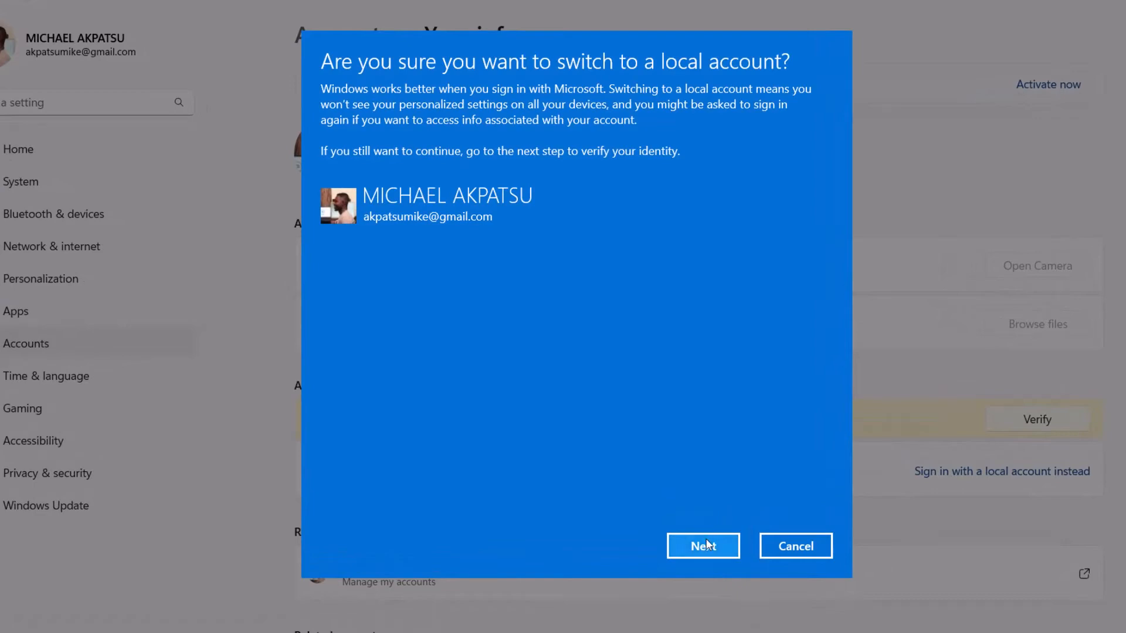
{"action": "left_click", "coordinate": [703, 546]}
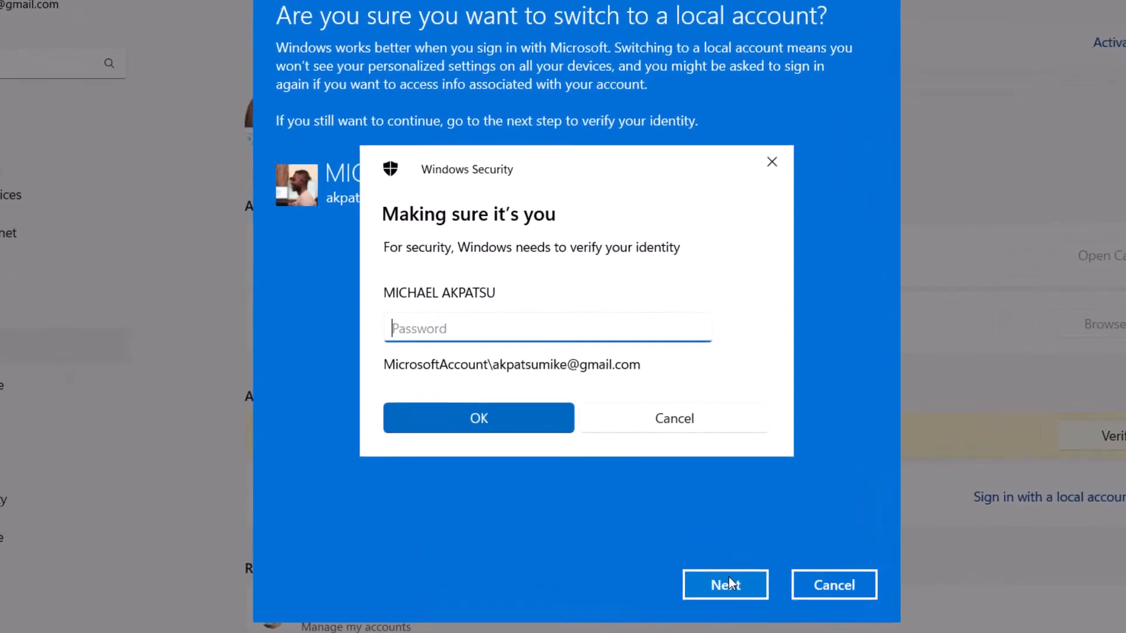
{"action": "type", "text": "•"}
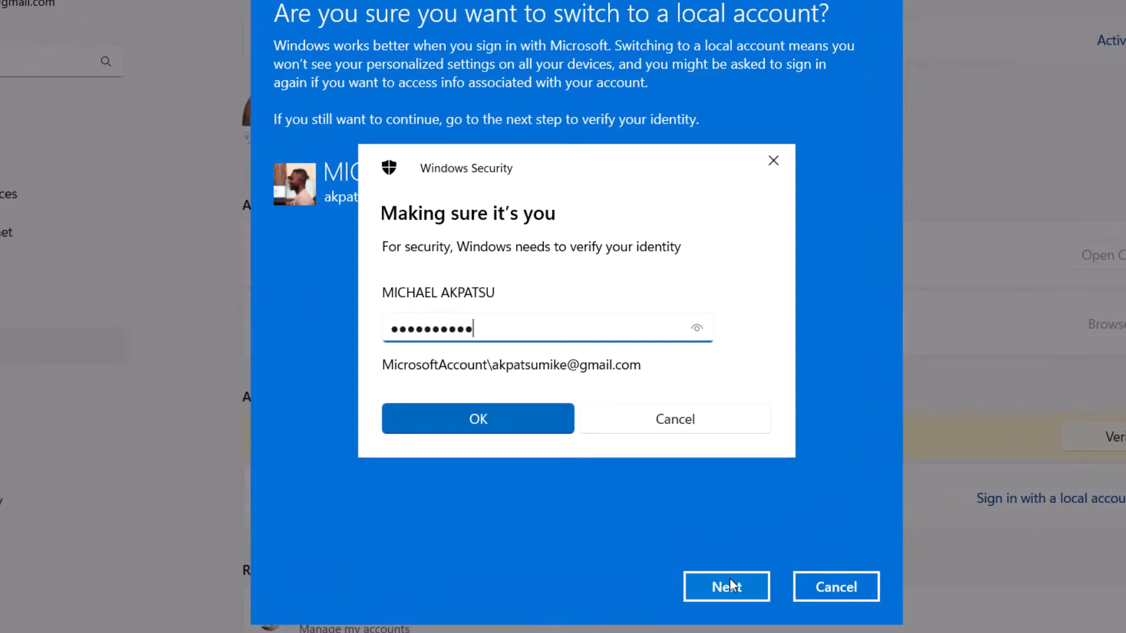
{"action": "mouse_move", "coordinate": [474, 460]}
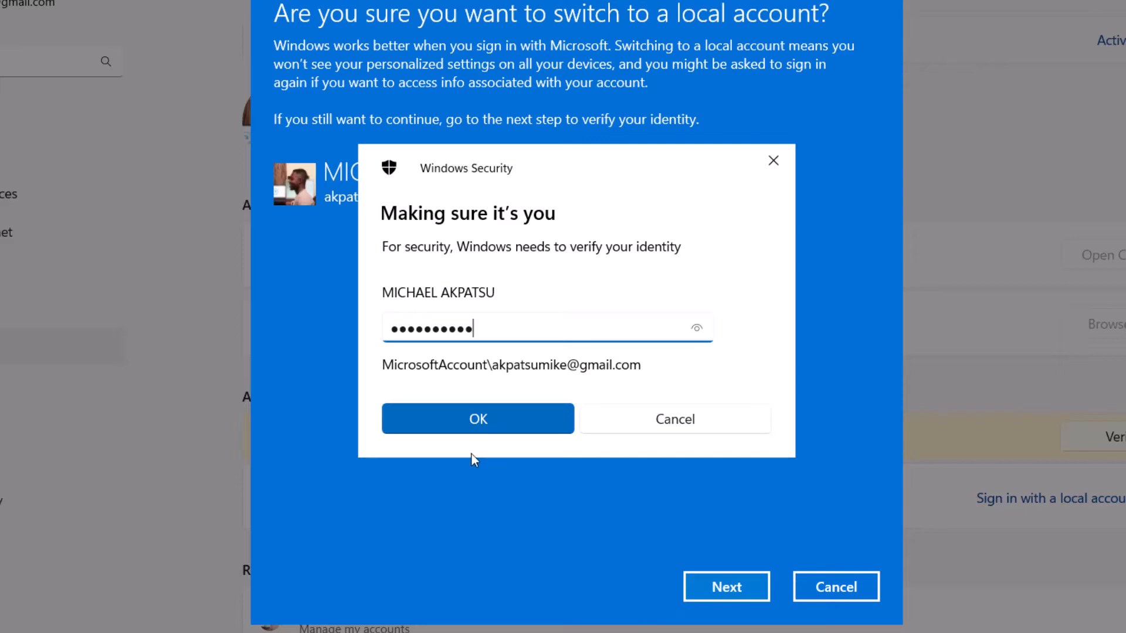
Step: Confirm identity, then set local user name 'Michael' with a new password and hint 'pass'
{"action": "left_click", "coordinate": [477, 419]}
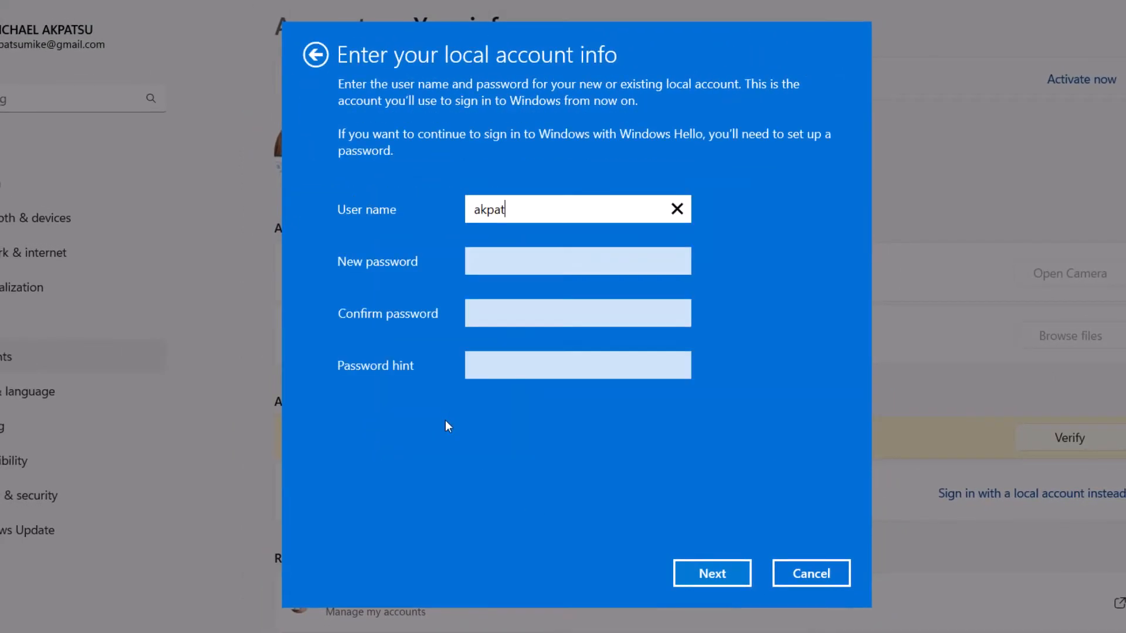
{"action": "key", "text": "BackSpace"}
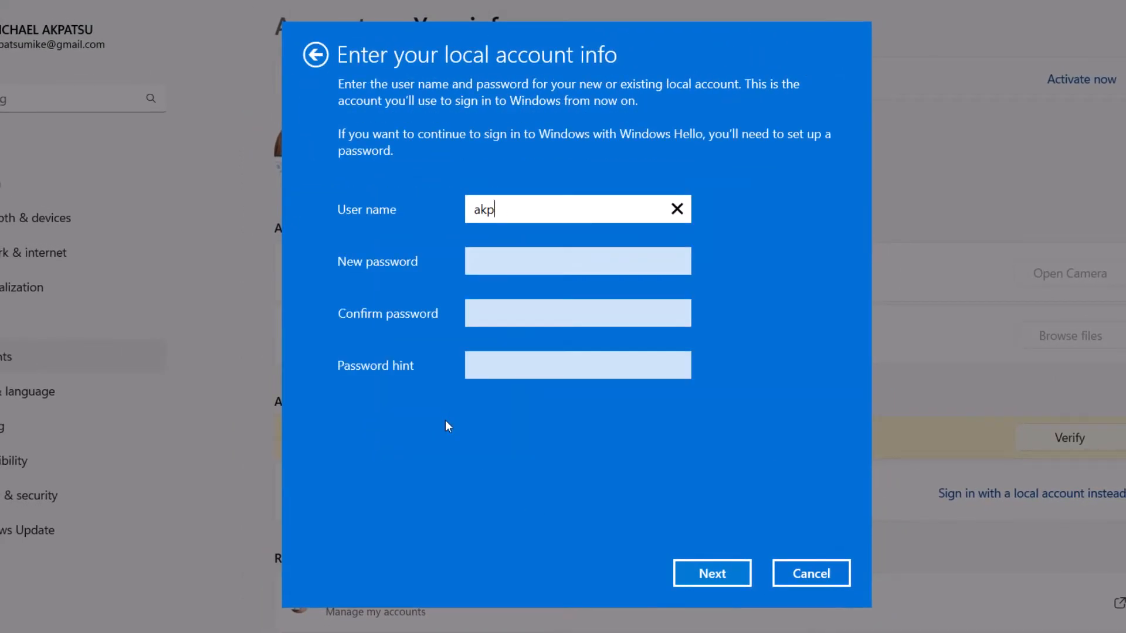
{"action": "type", "text": "Michae"}
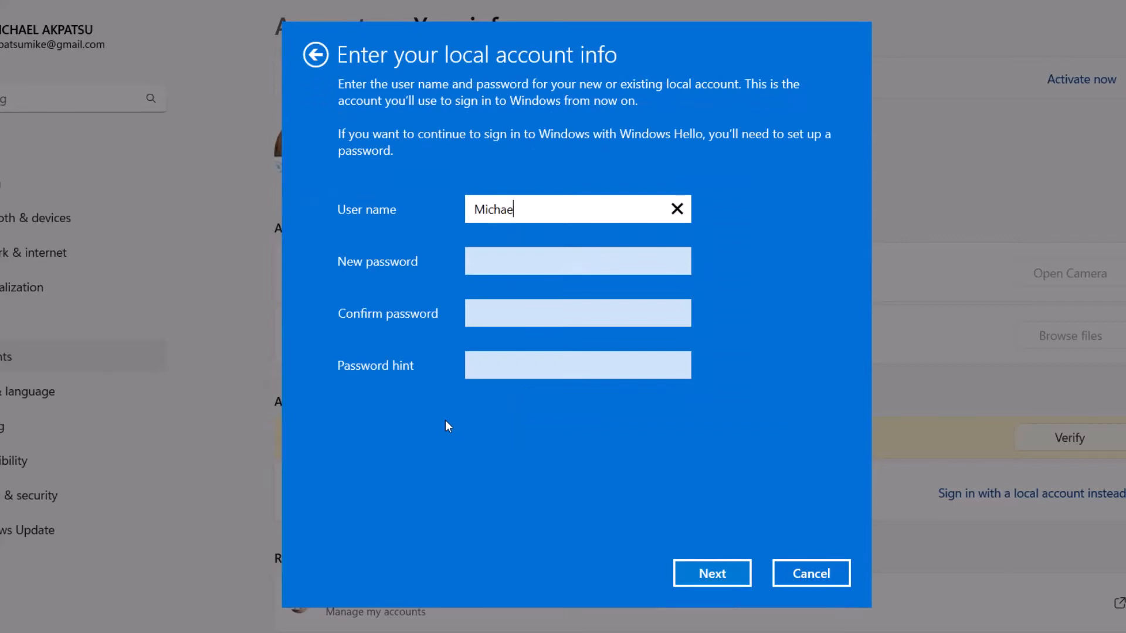
{"action": "left_click", "coordinate": [577, 261]}
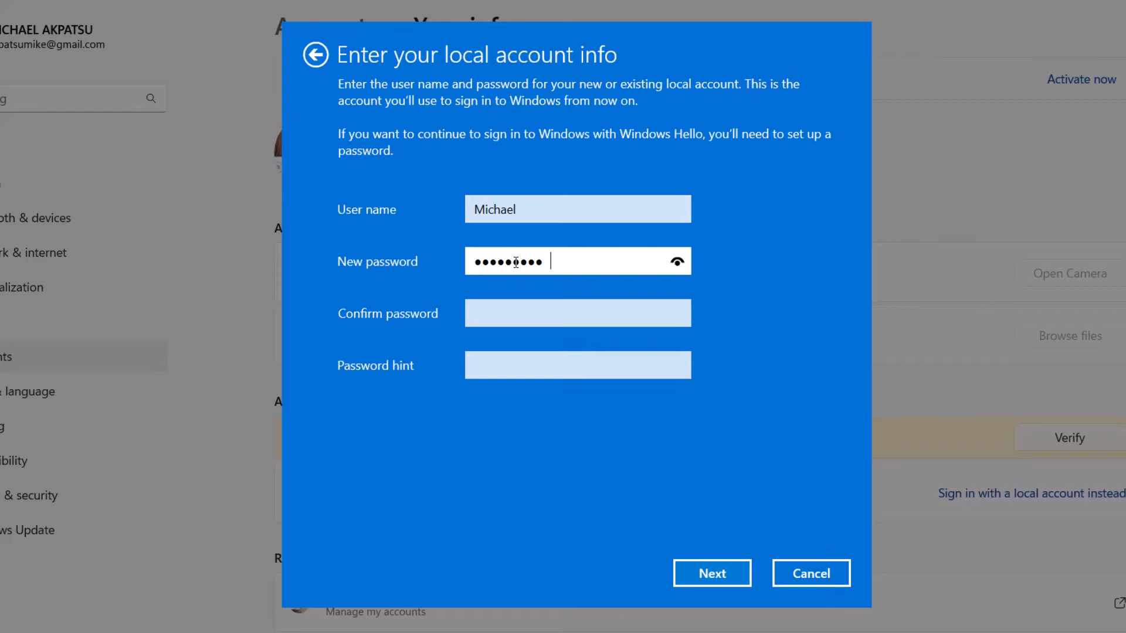
{"action": "type", "text": "••••"}
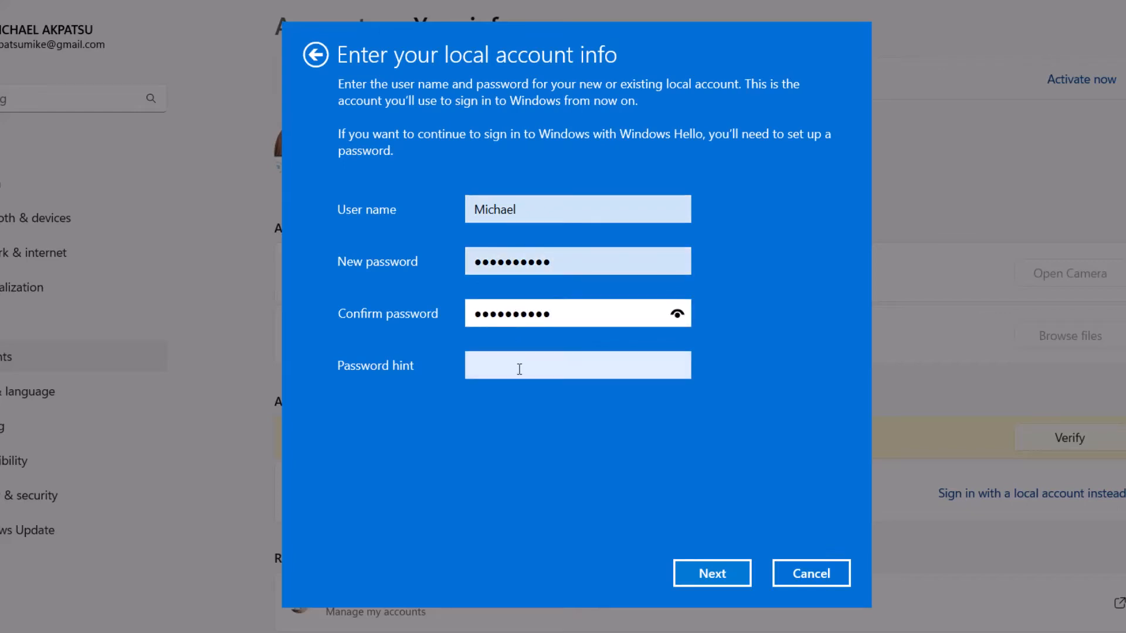
{"action": "type", "text": "pass"}
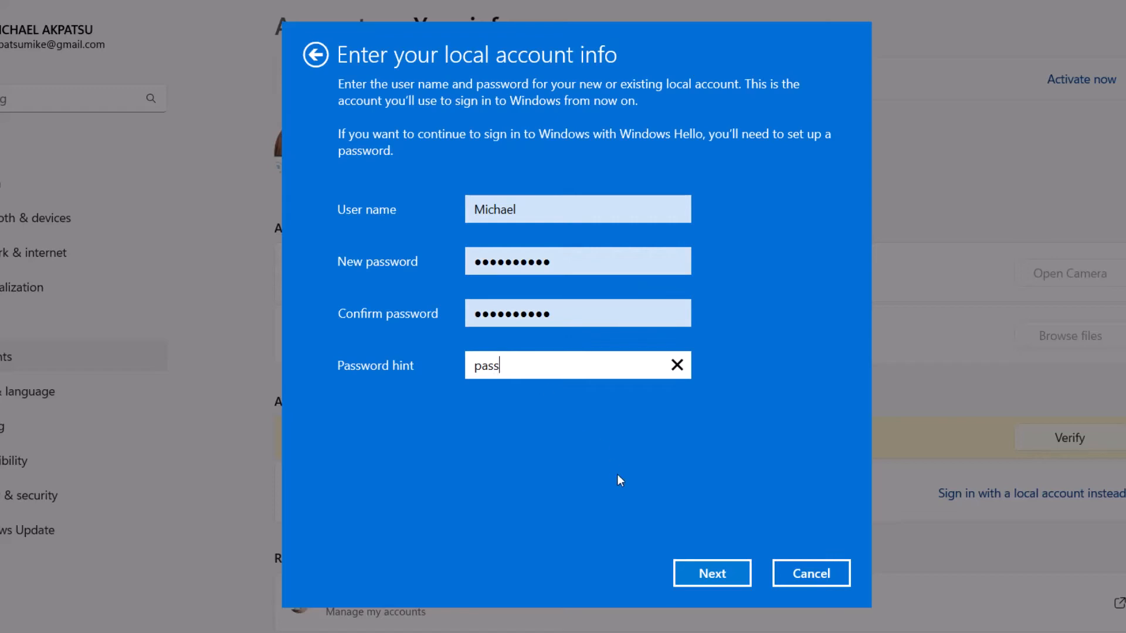
{"action": "left_click", "coordinate": [712, 573]}
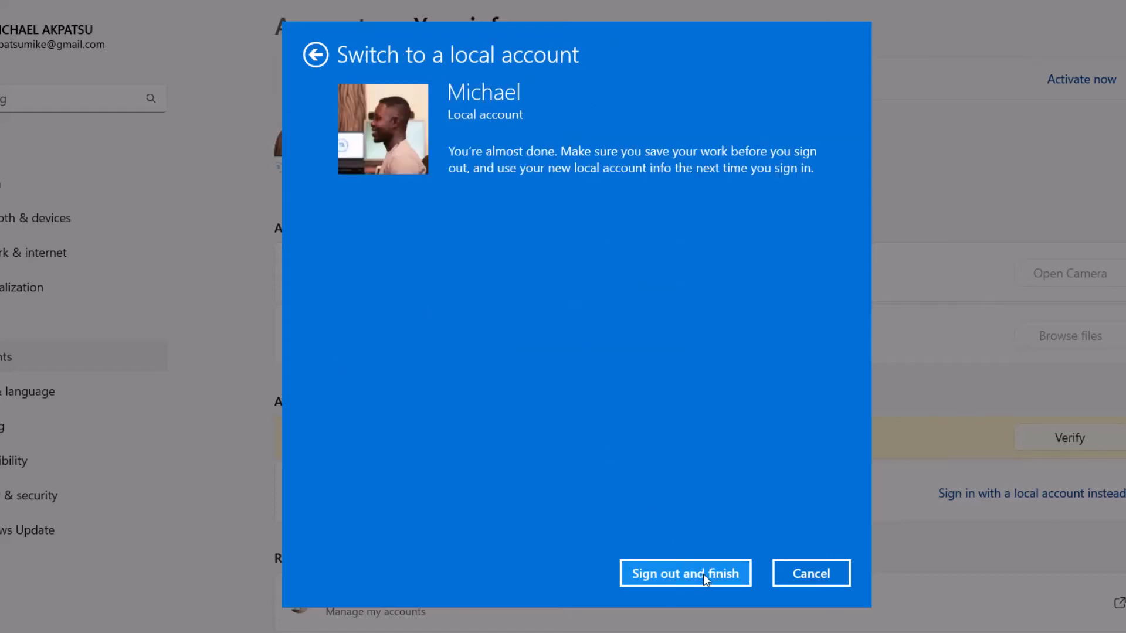
Step: Sign out and finish, returning to the desktop on the local account
{"action": "left_click", "coordinate": [685, 573]}
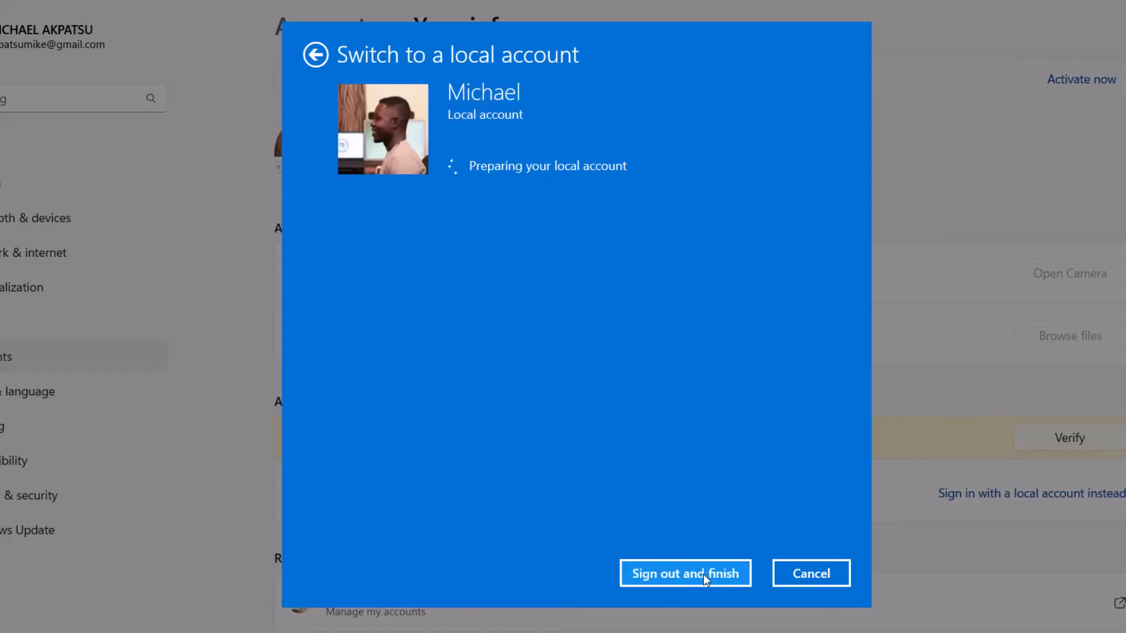
{"action": "left_click", "coordinate": [684, 573]}
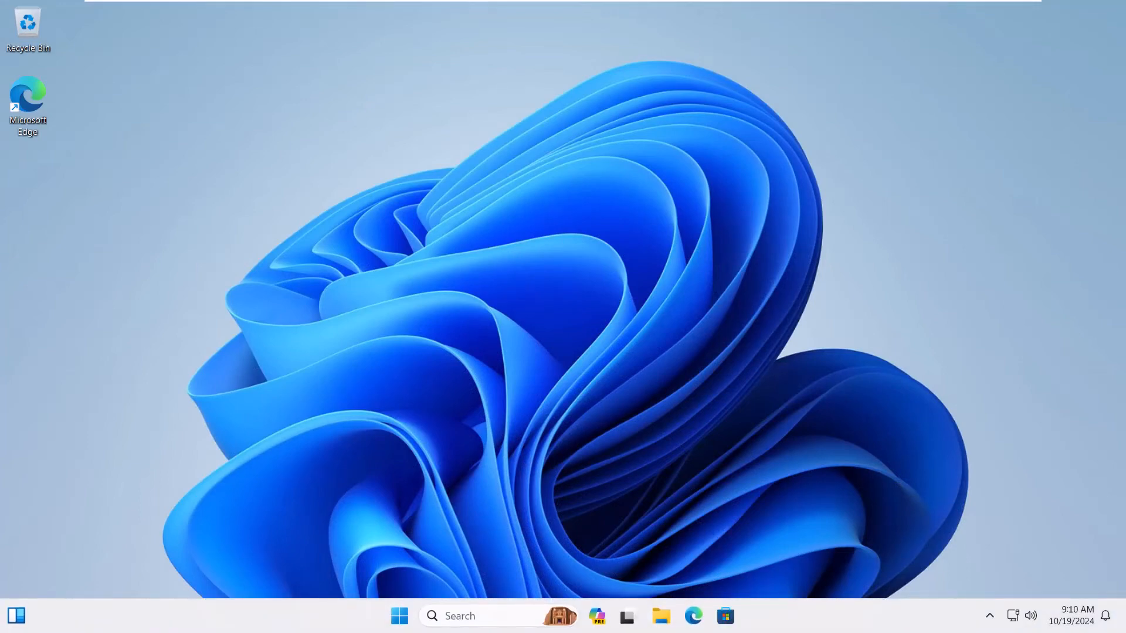
Step: Reopen Settings and view Accounts, confirming MICHAEL is a Local Account administrator
{"action": "left_click", "coordinate": [741, 615]}
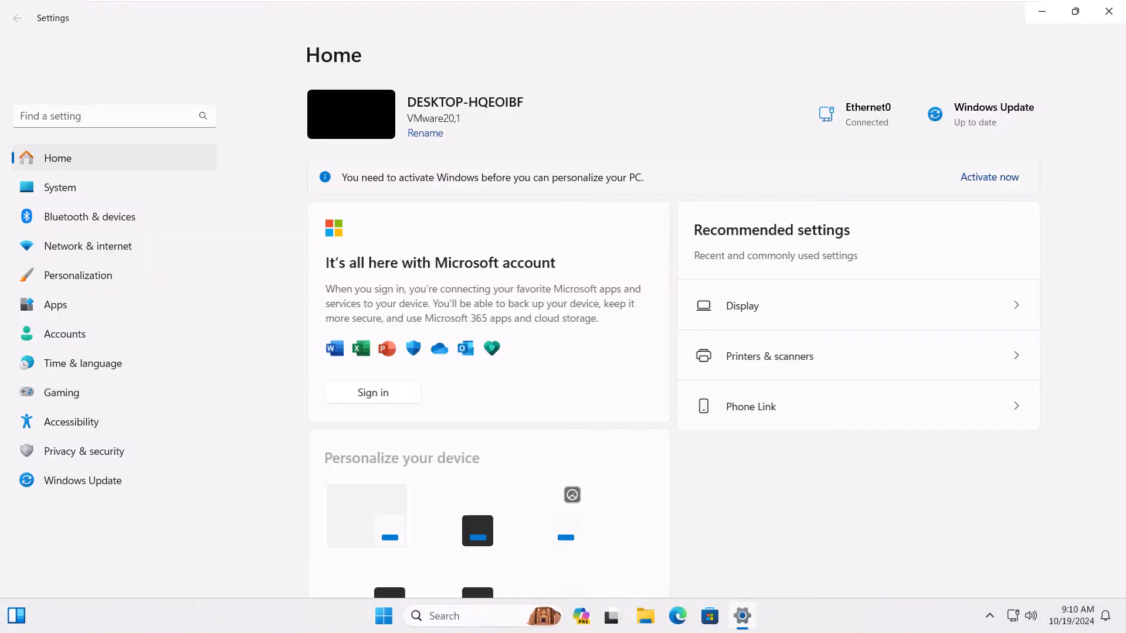
{"action": "left_click", "coordinate": [64, 333]}
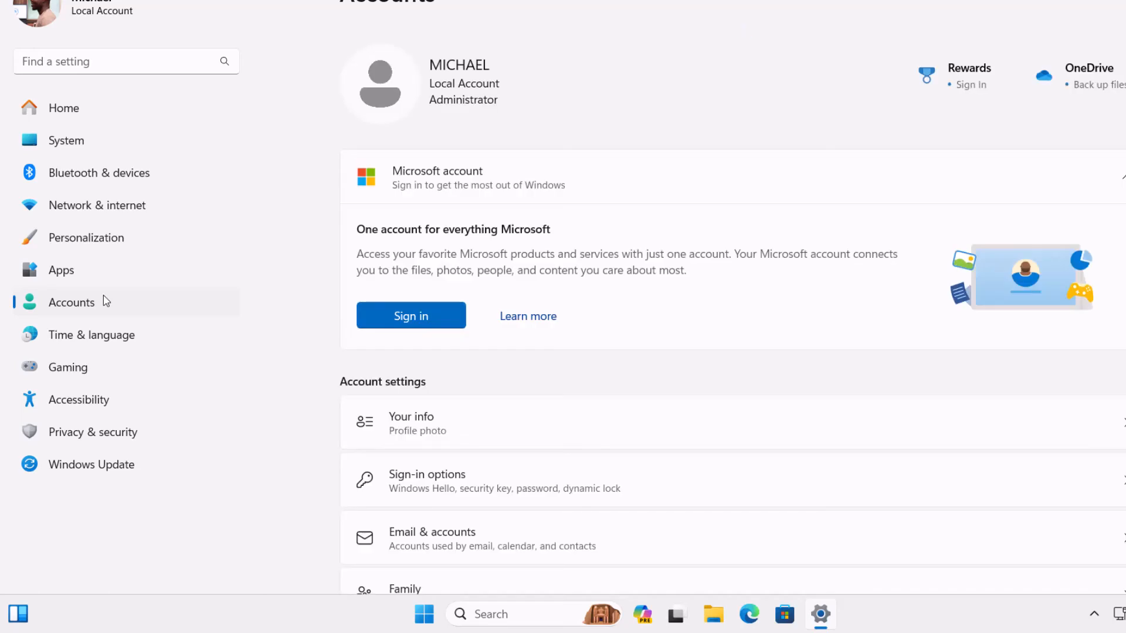